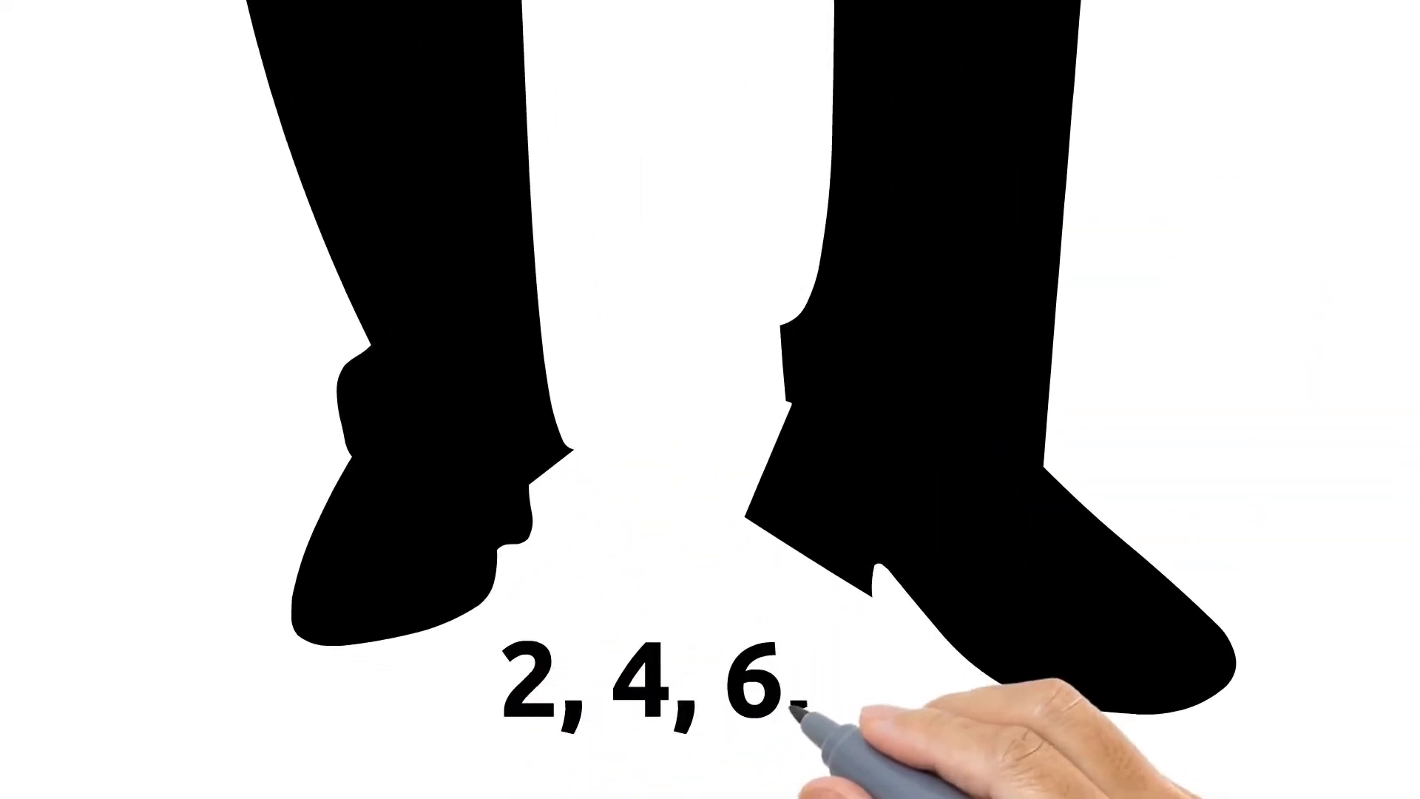
text(8)
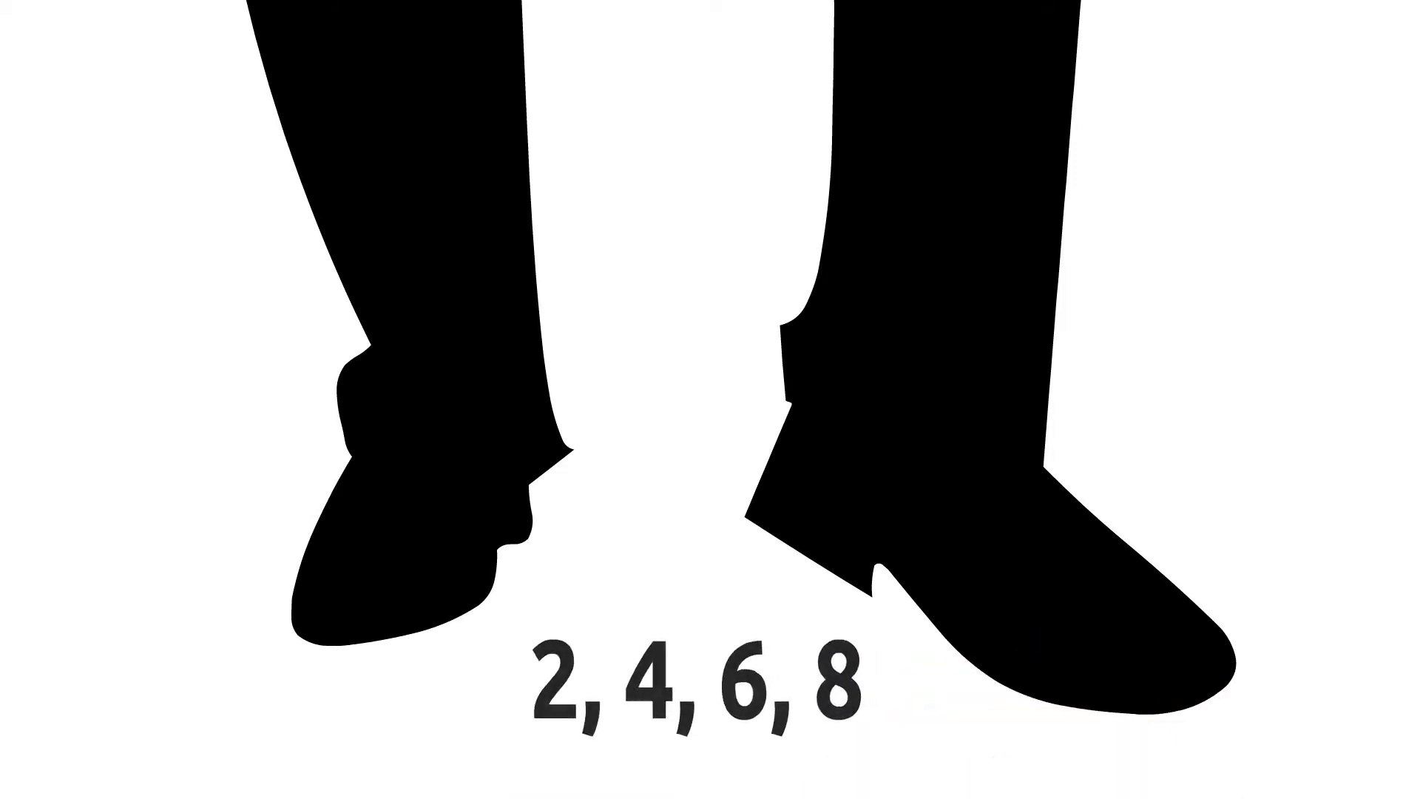